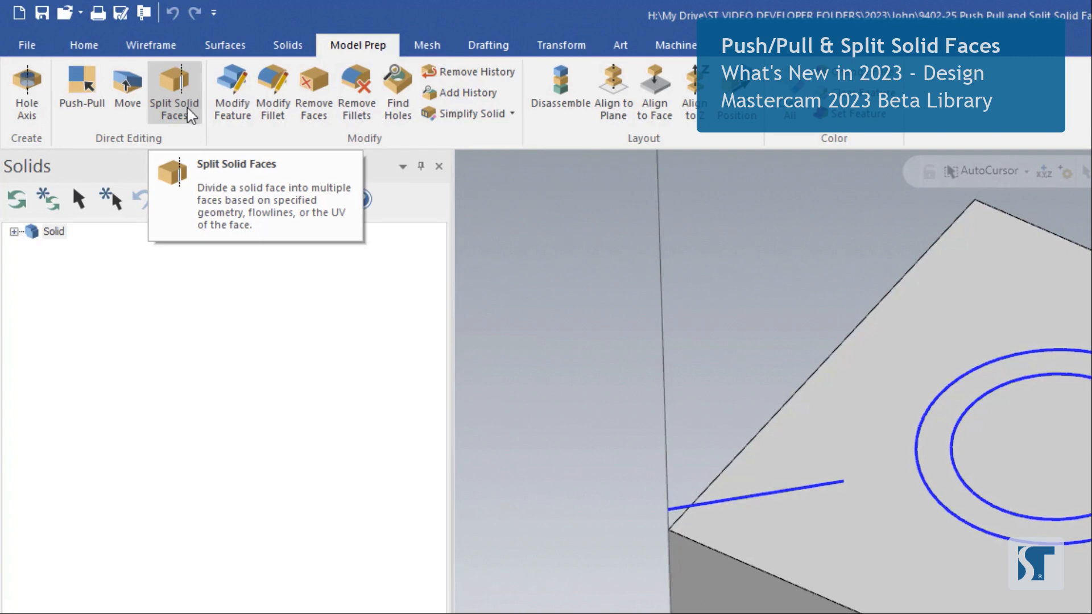
Start the Split Solid Faces function from the Model Prep ribbon
left_click(174, 91)
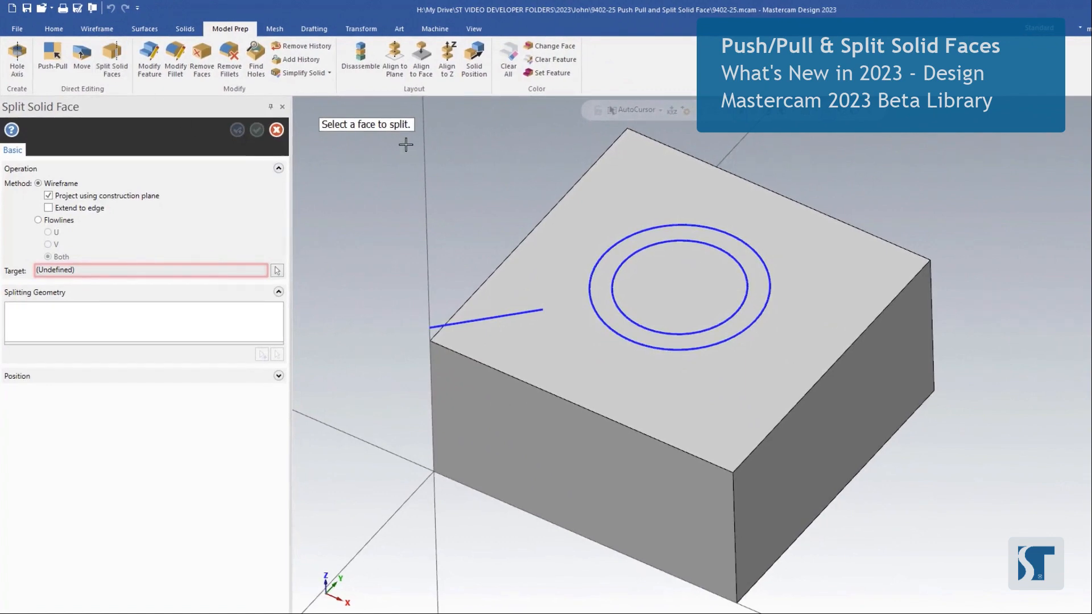
mouse_move(359, 244)
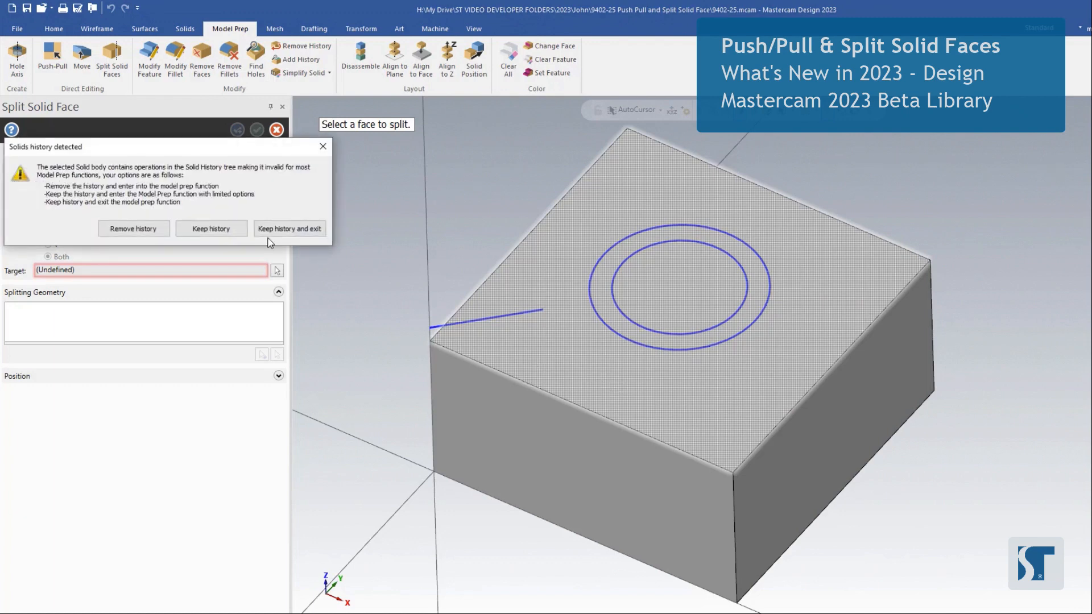
mouse_move(193, 158)
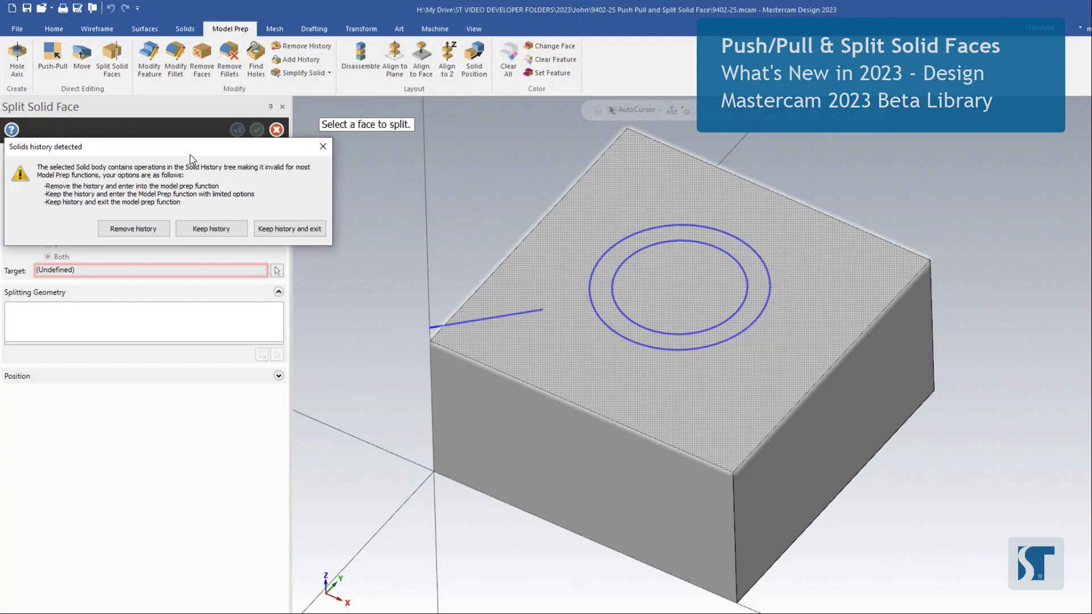
mouse_move(169, 181)
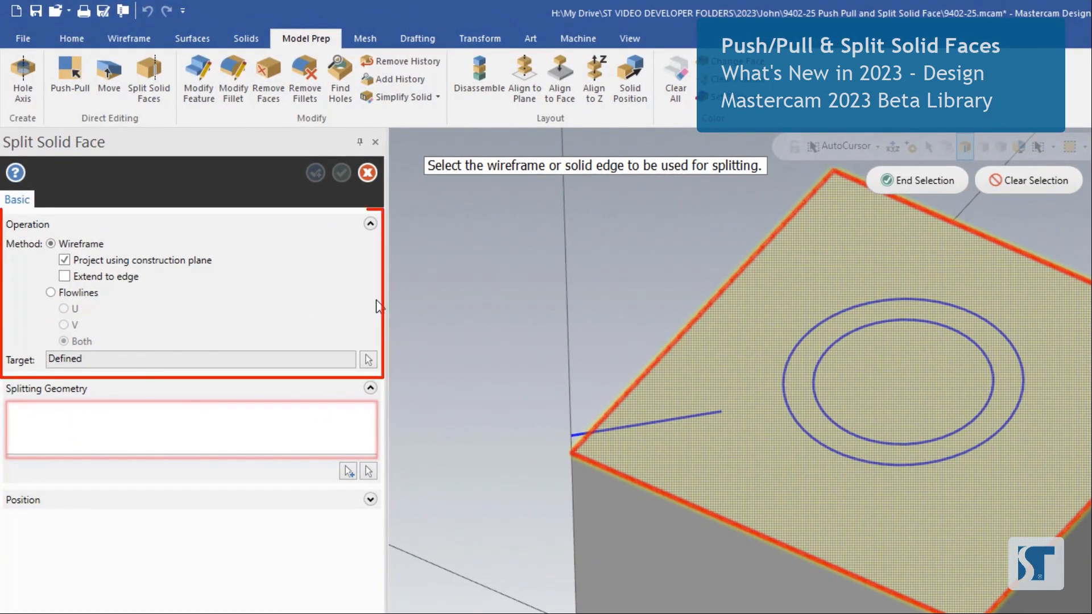
Switch the split method to Flowlines in V direction and position a straight split across the top face
left_click(51, 293)
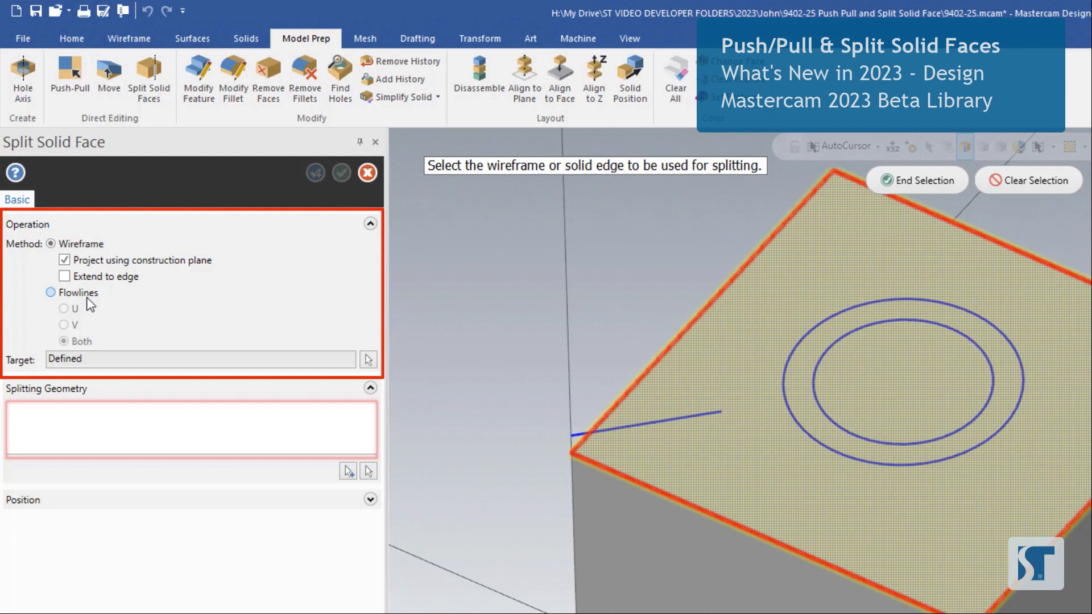
left_click(51, 292)
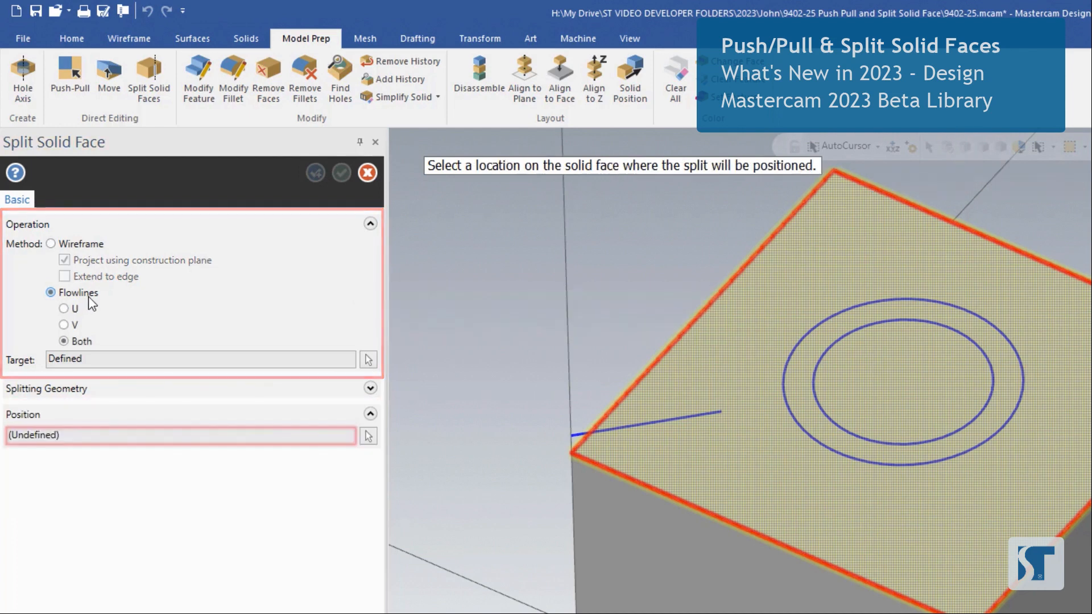
left_click(63, 308)
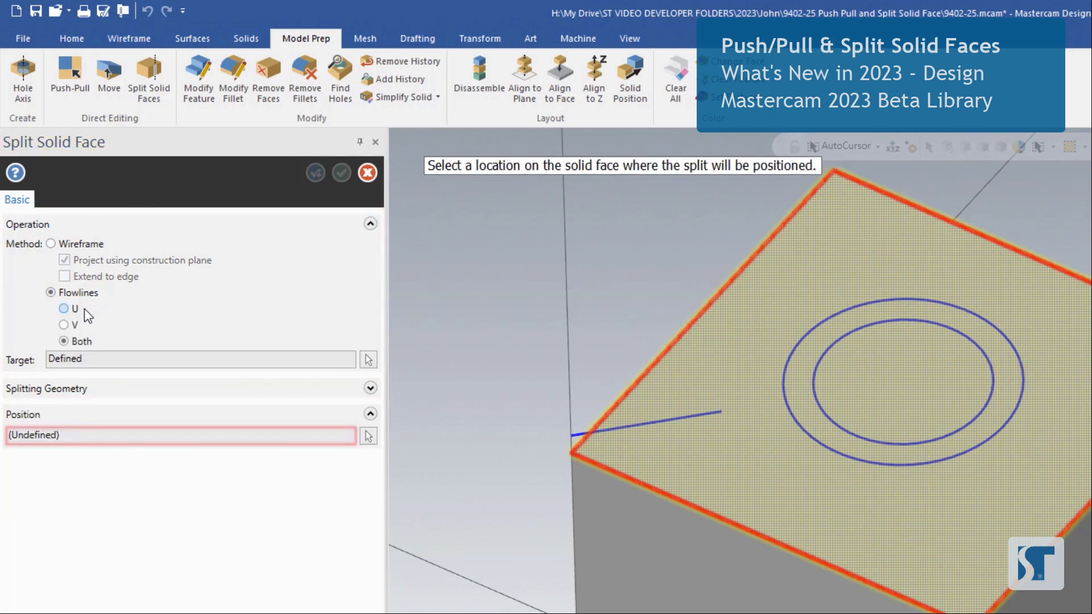
left_click(64, 309)
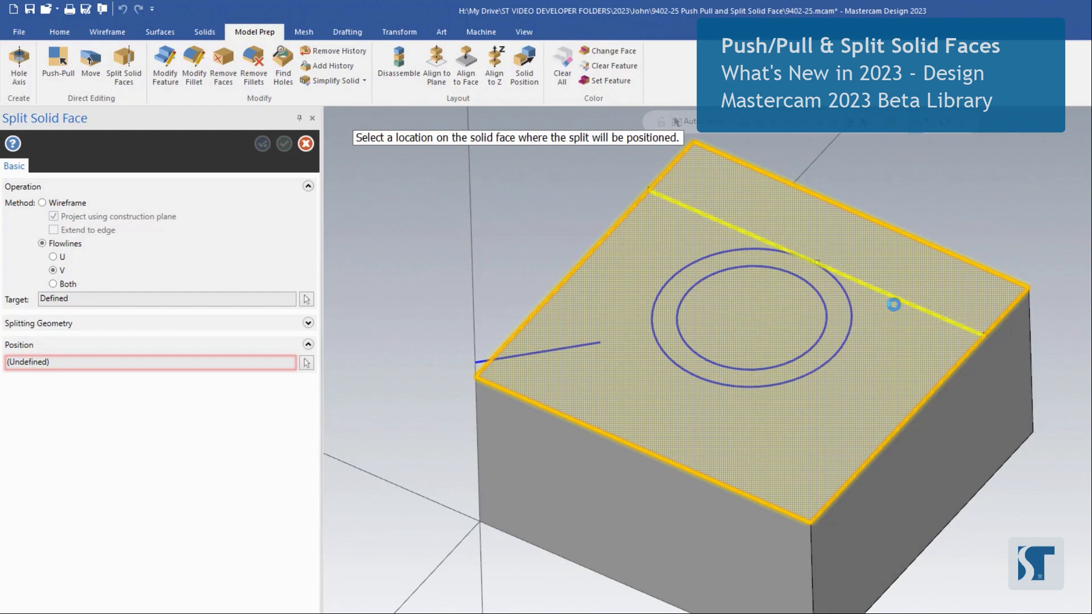
left_click(53, 284)
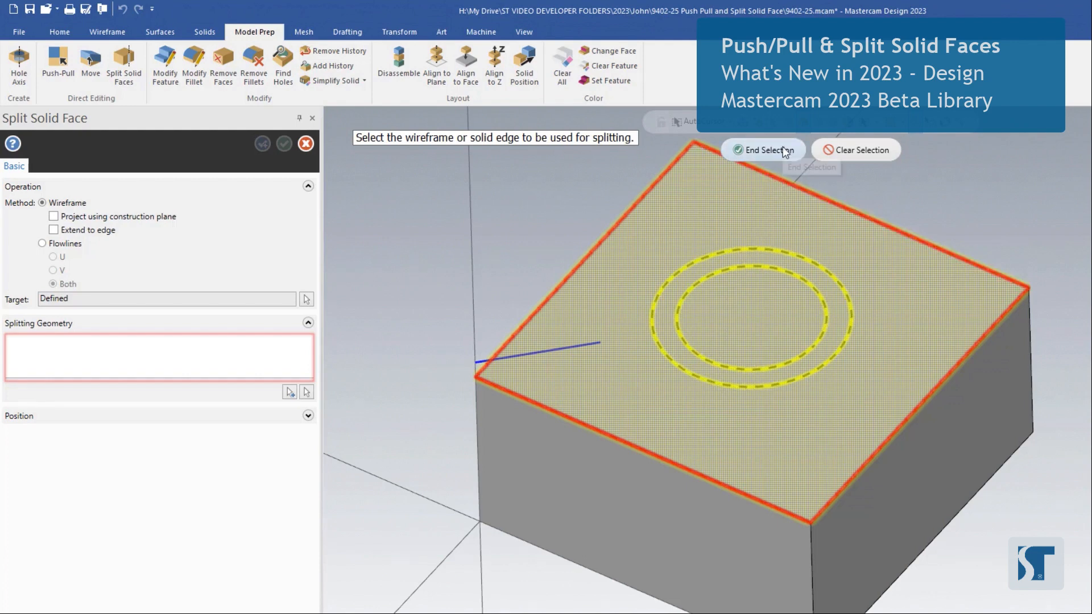
End selection with both wireframe circles chosen as the splitting geometry
left_click(761, 149)
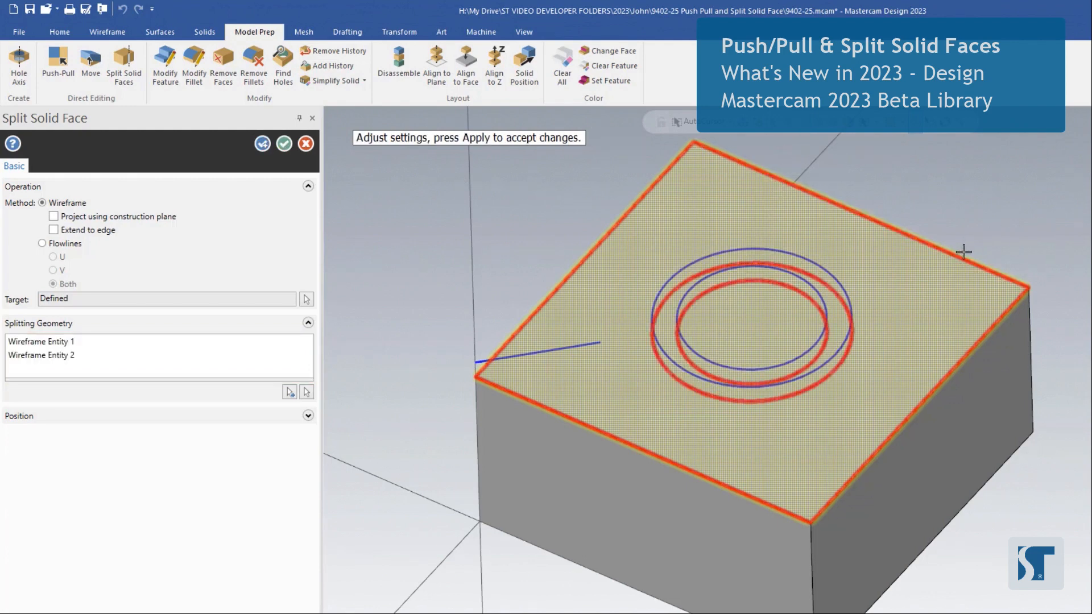